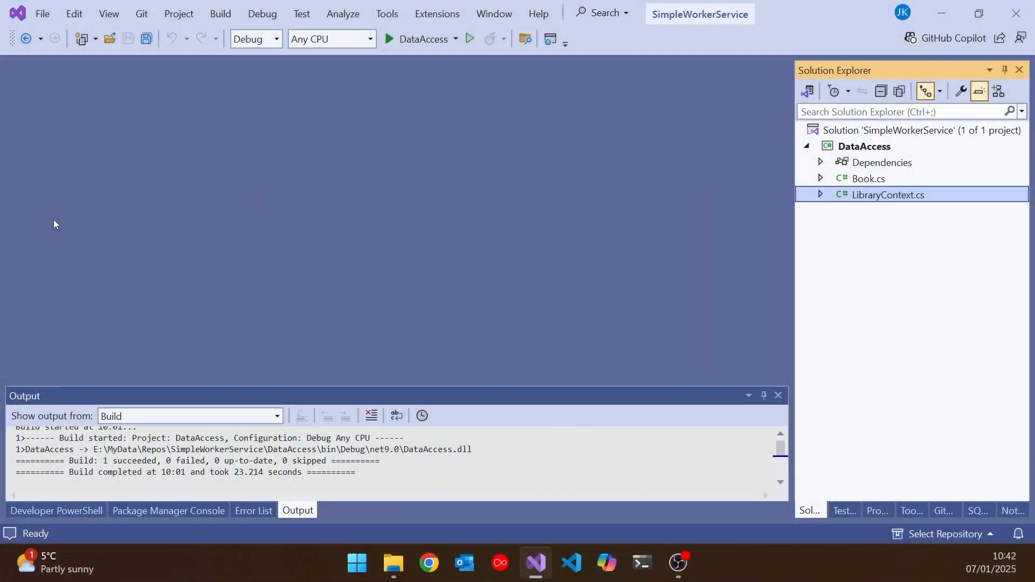
pyautogui.moveTo(874, 257)
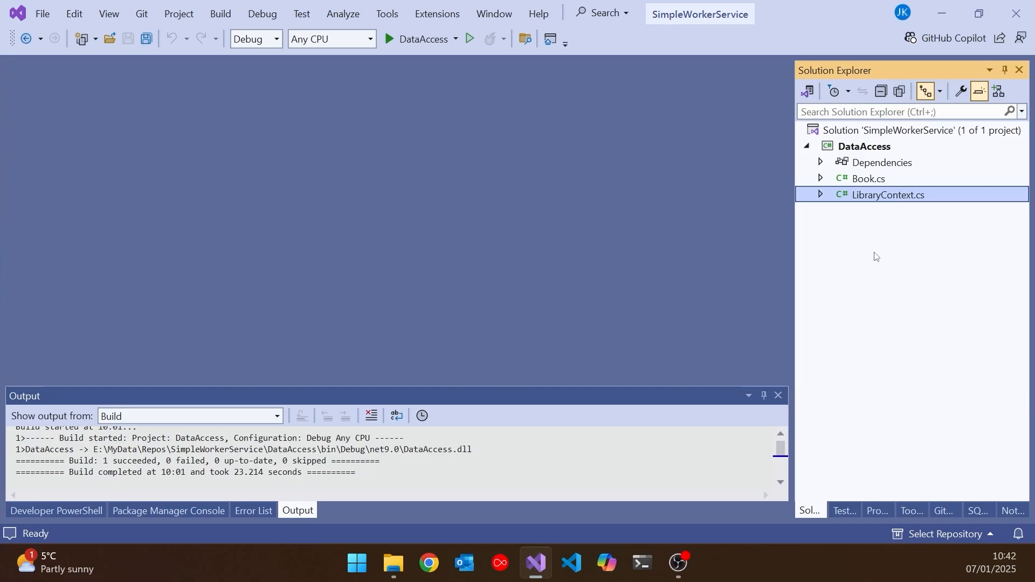
# Review Book.cs and LibraryContext.cs from the DataAccess library in the editor
pyautogui.doubleClick(867, 178)
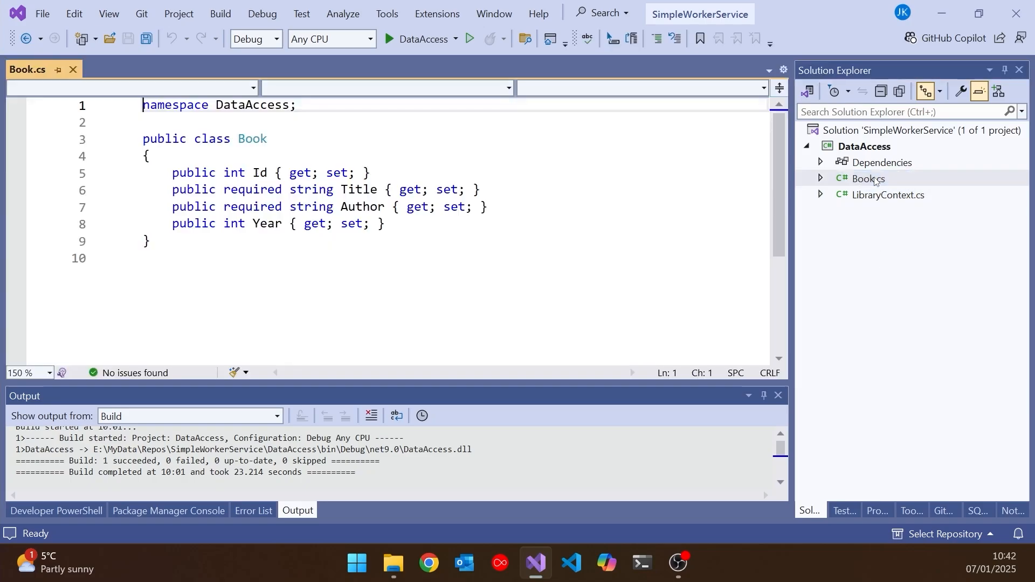
pyautogui.moveTo(451, 237)
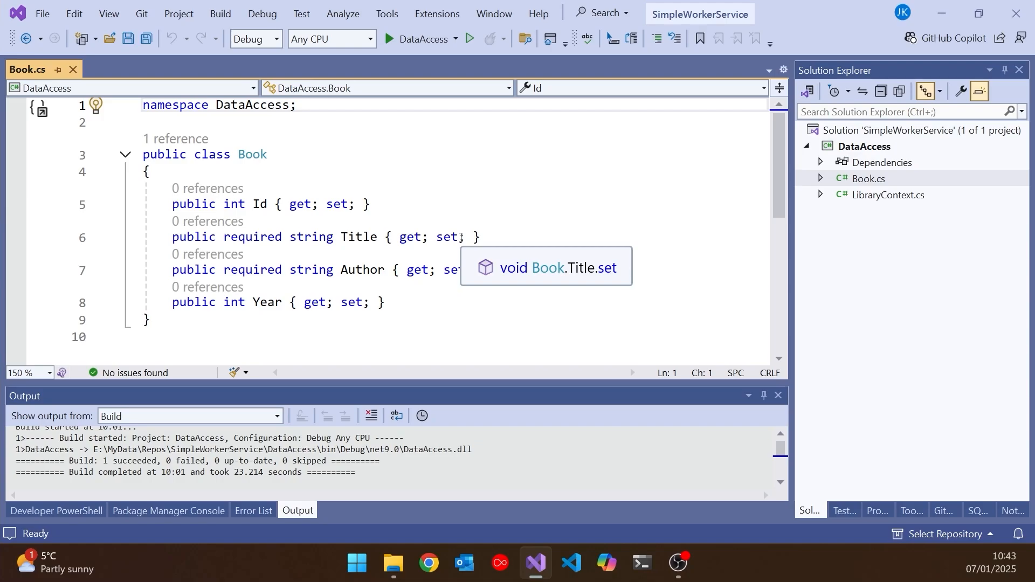
pyautogui.click(887, 196)
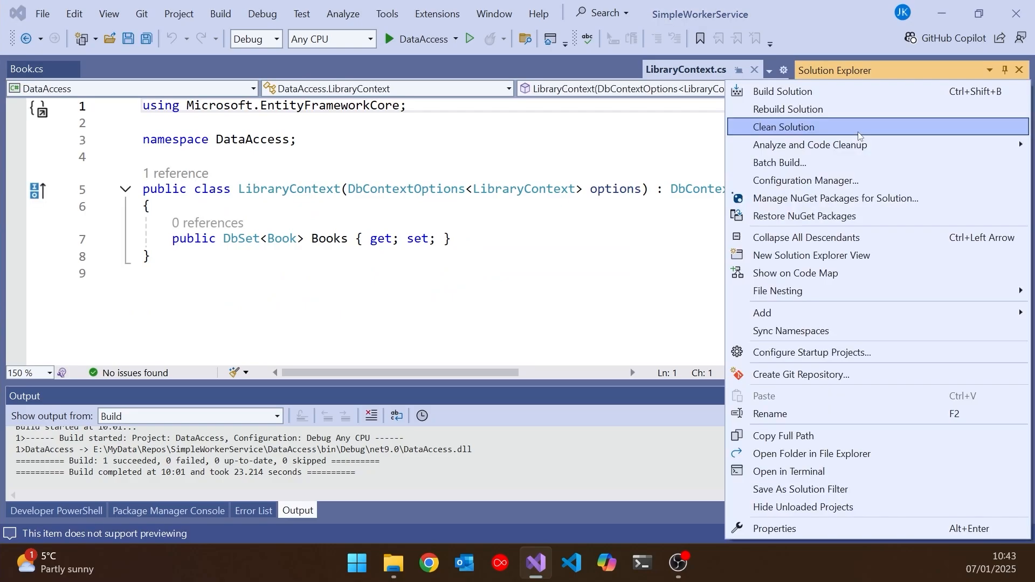
pyautogui.moveTo(802, 237)
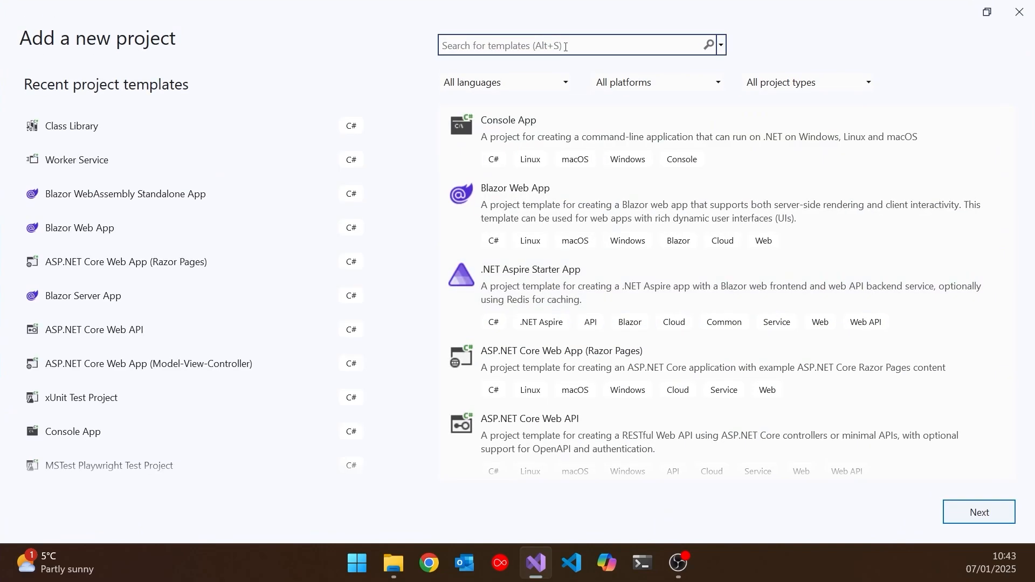
# Create a Worker Service project named DbWorkerService in the solution via the 'worker' template search
pyautogui.write('wor')
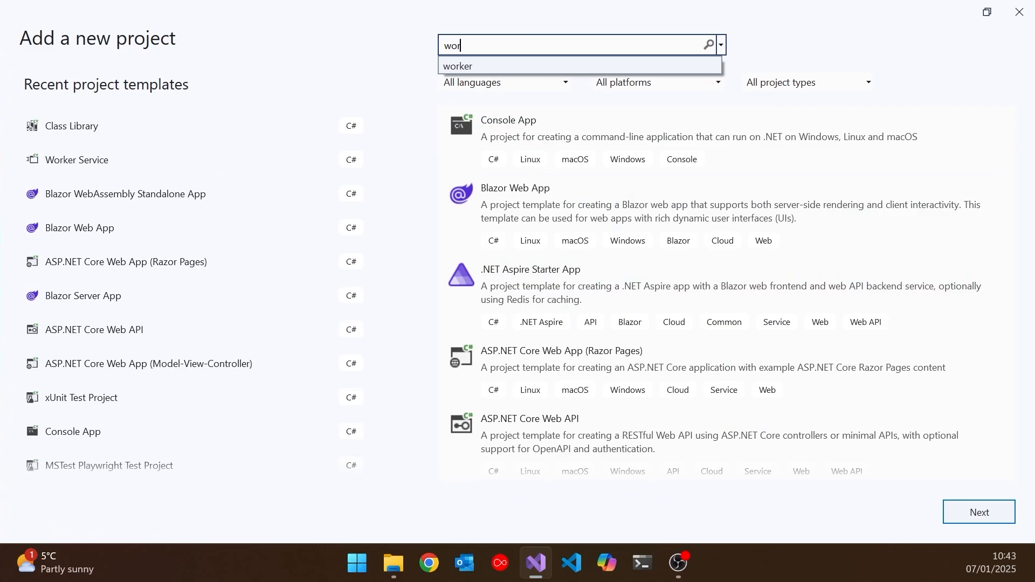
pyautogui.write('k')
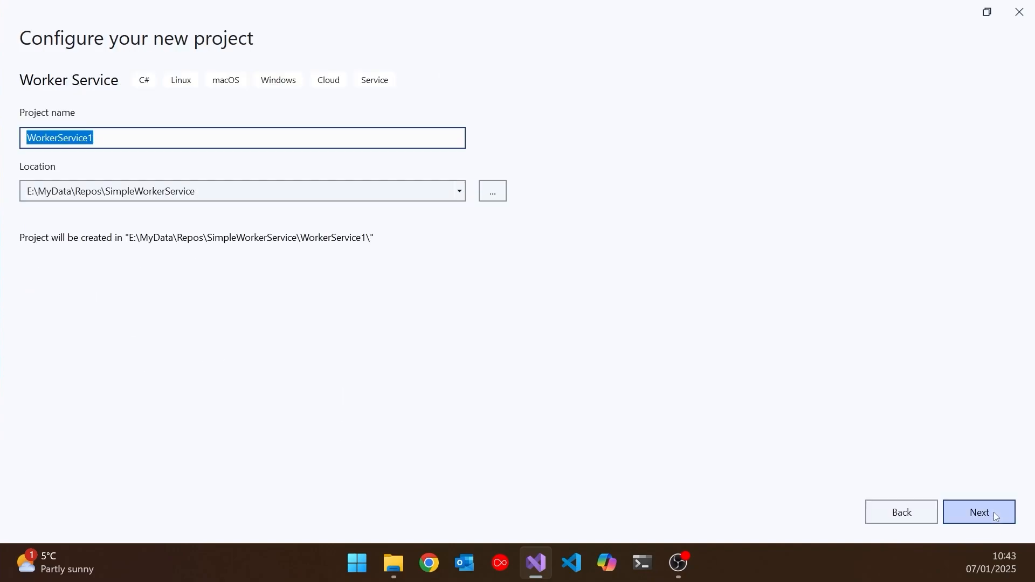
pyautogui.write('DbW')
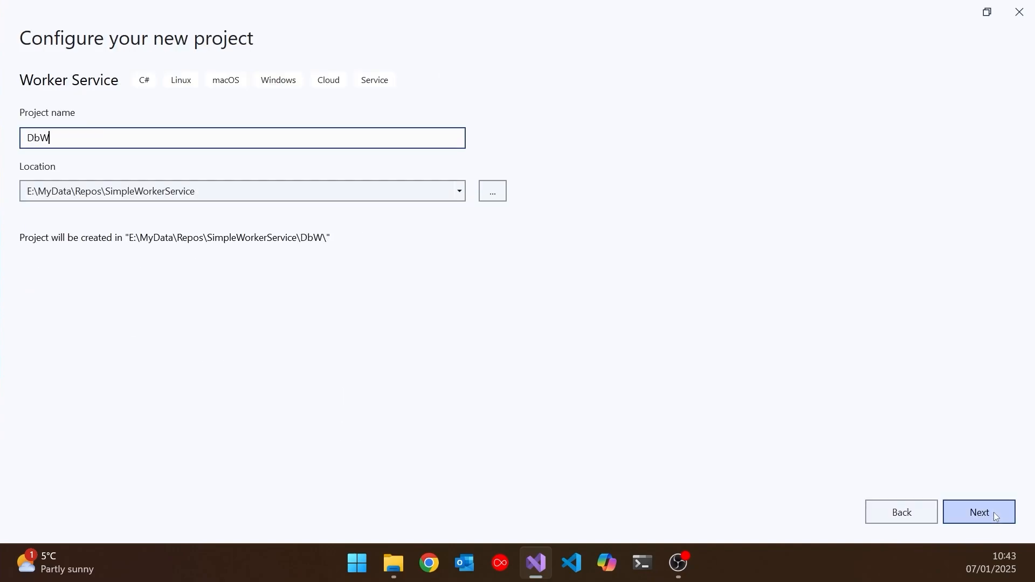
pyautogui.click(978, 511)
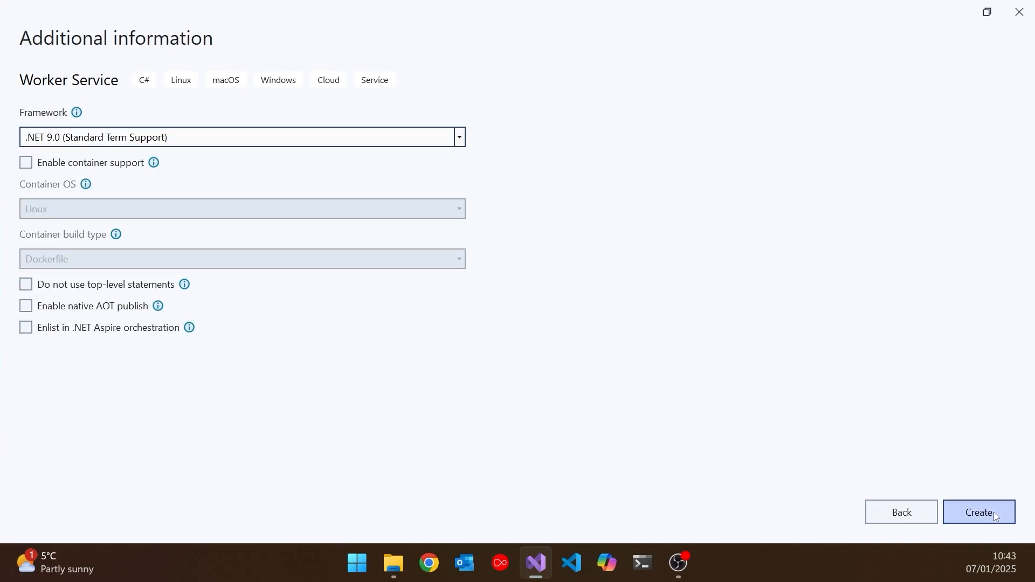
pyautogui.click(979, 511)
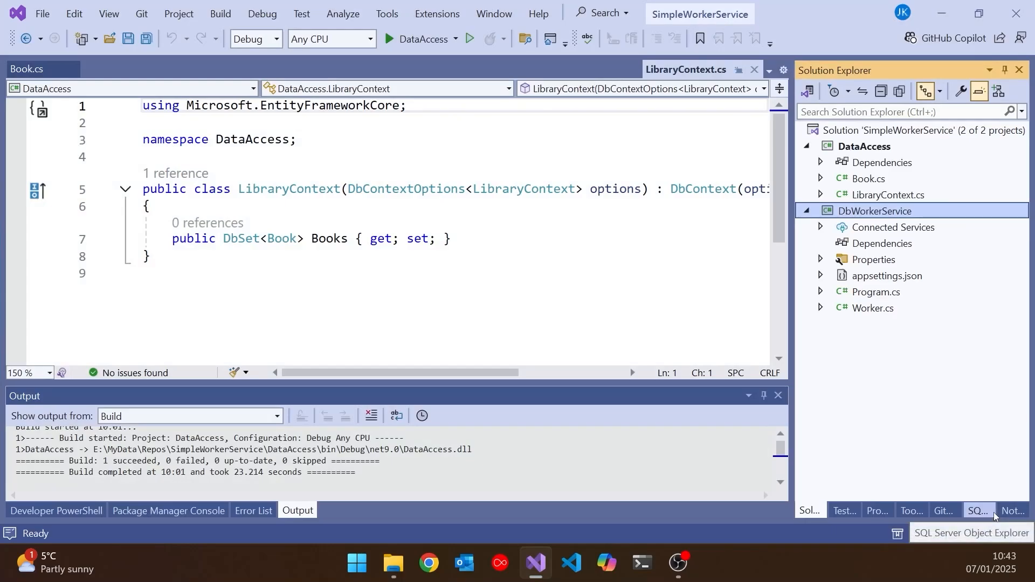
pyautogui.moveTo(890, 350)
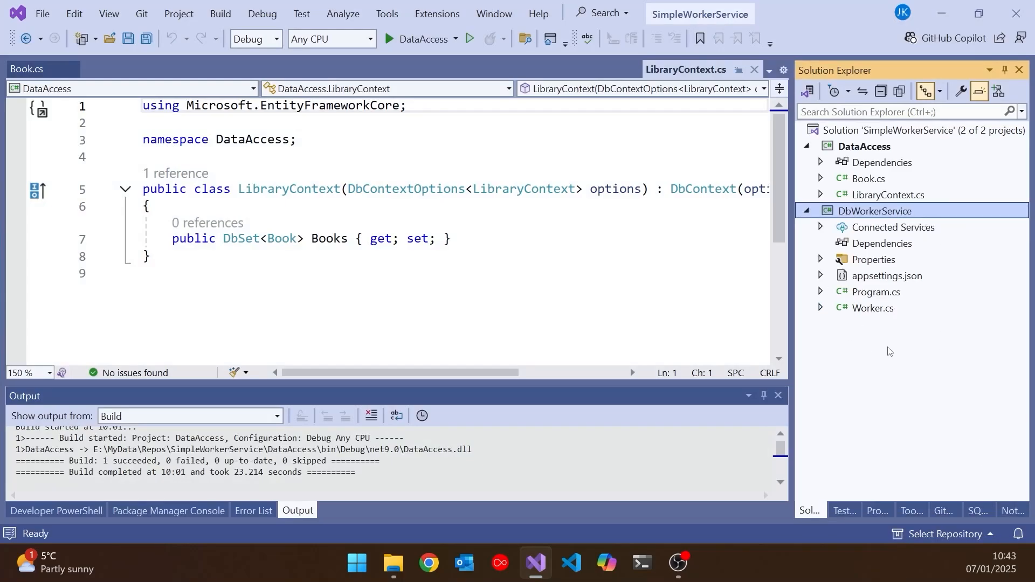
# Set DbWorkerService as the solution's startup project from its context menu
pyautogui.rightClick(874, 211)
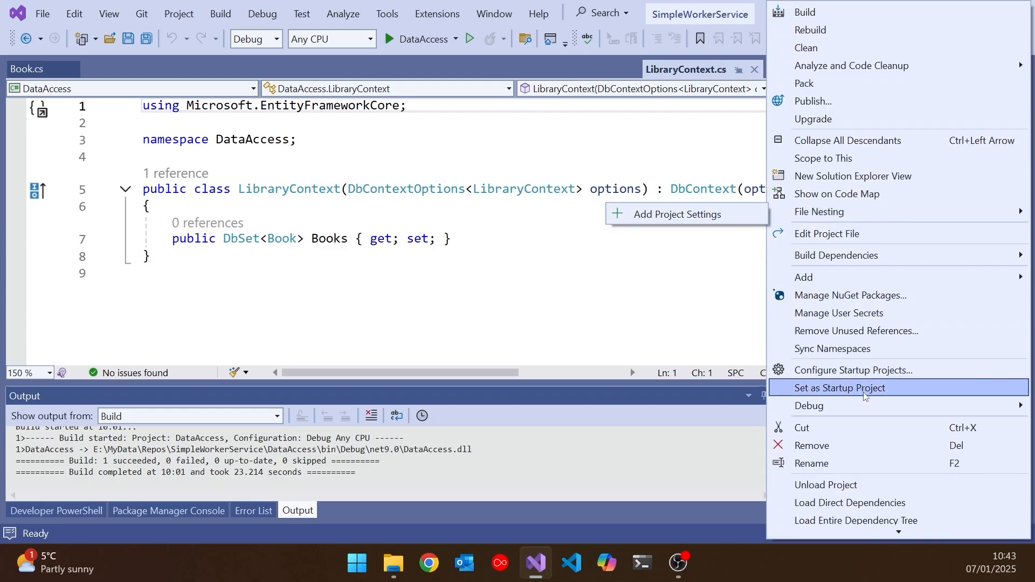
pyautogui.click(840, 388)
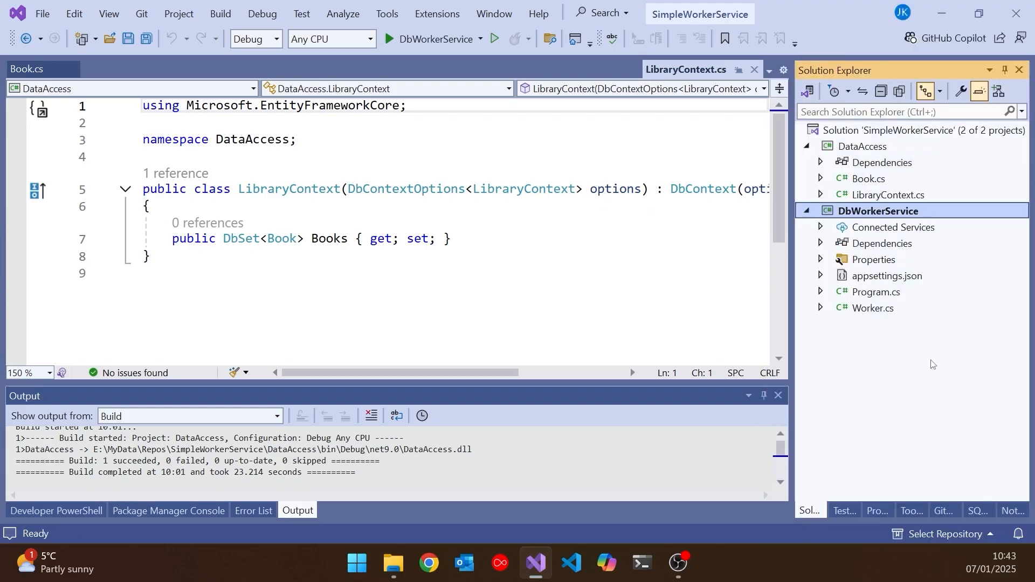
pyautogui.moveTo(864, 294)
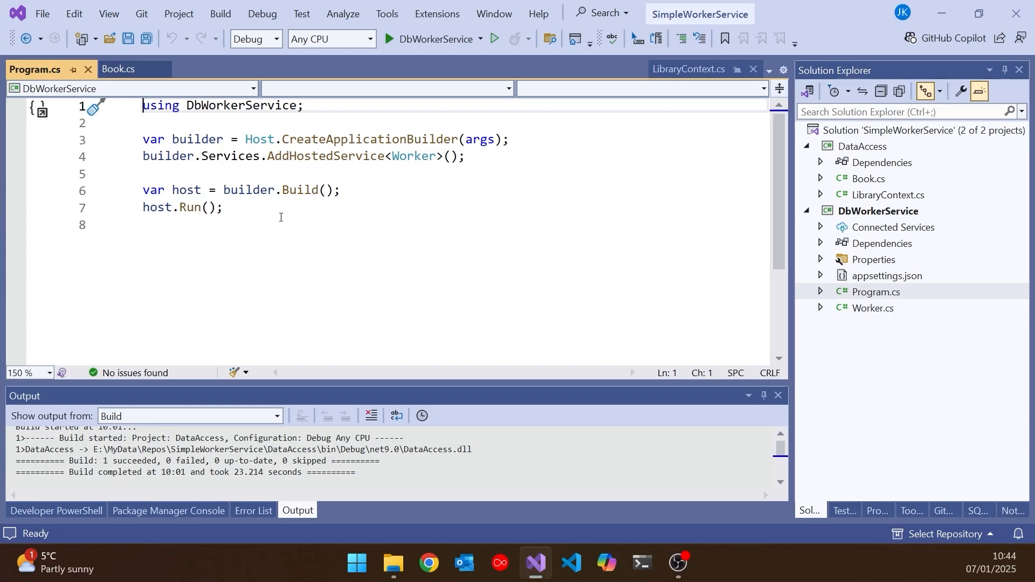
pyautogui.moveTo(425, 197)
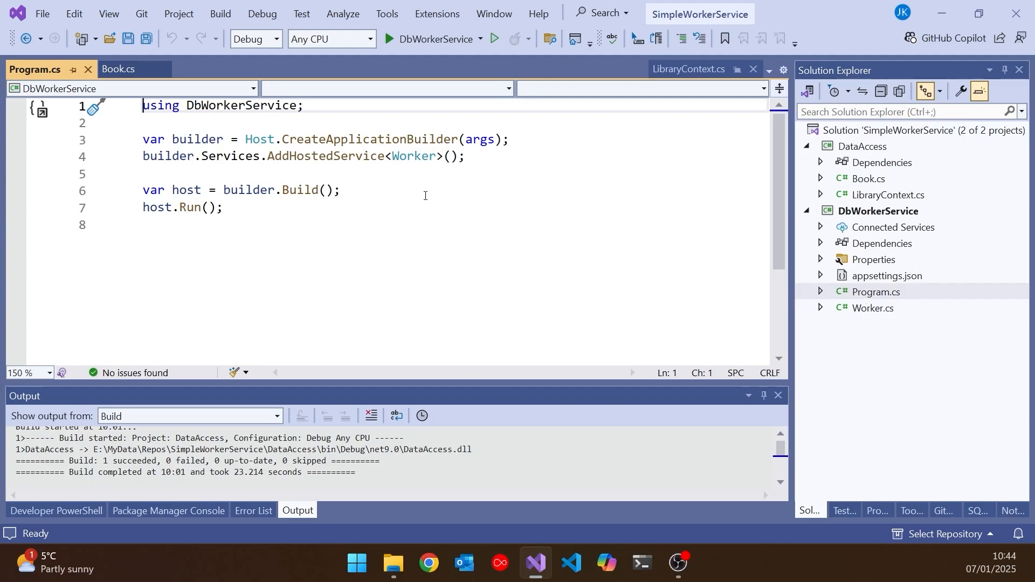
pyautogui.doubleClick(415, 155)
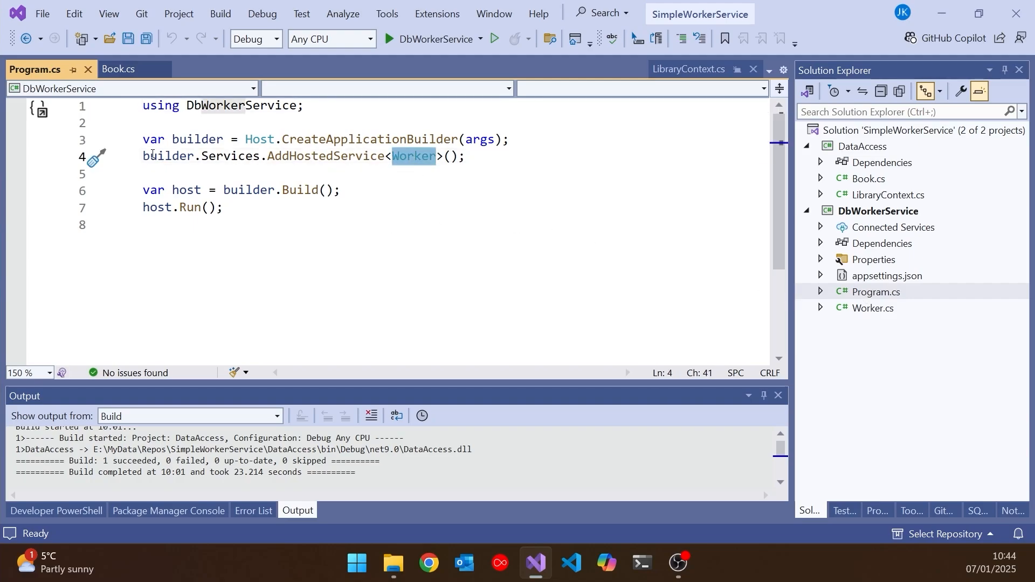
pyautogui.click(873, 307)
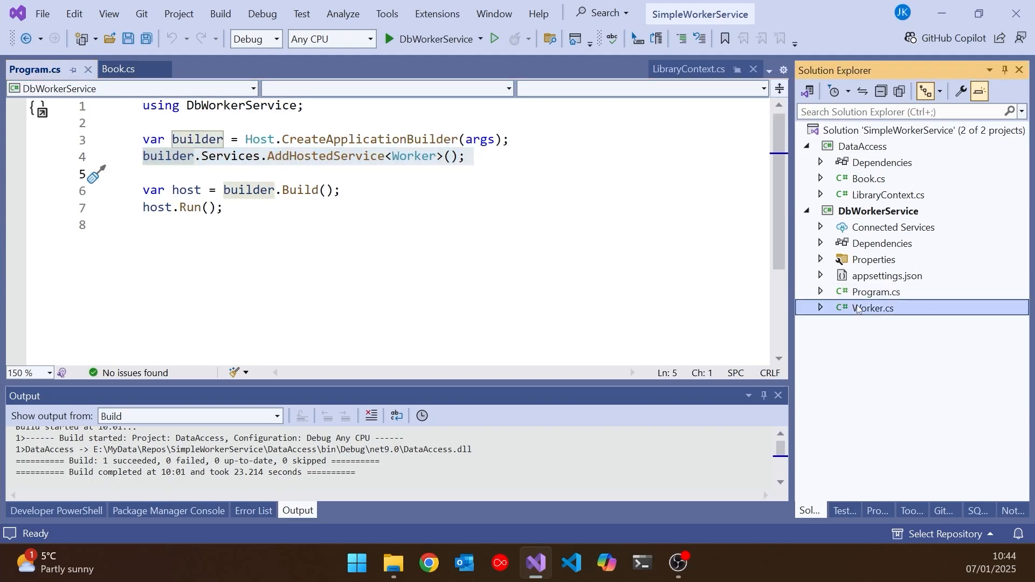
# Review Worker.cs ExecuteAsync loop and start DbWorkerService under the debugger
pyautogui.doubleClick(873, 307)
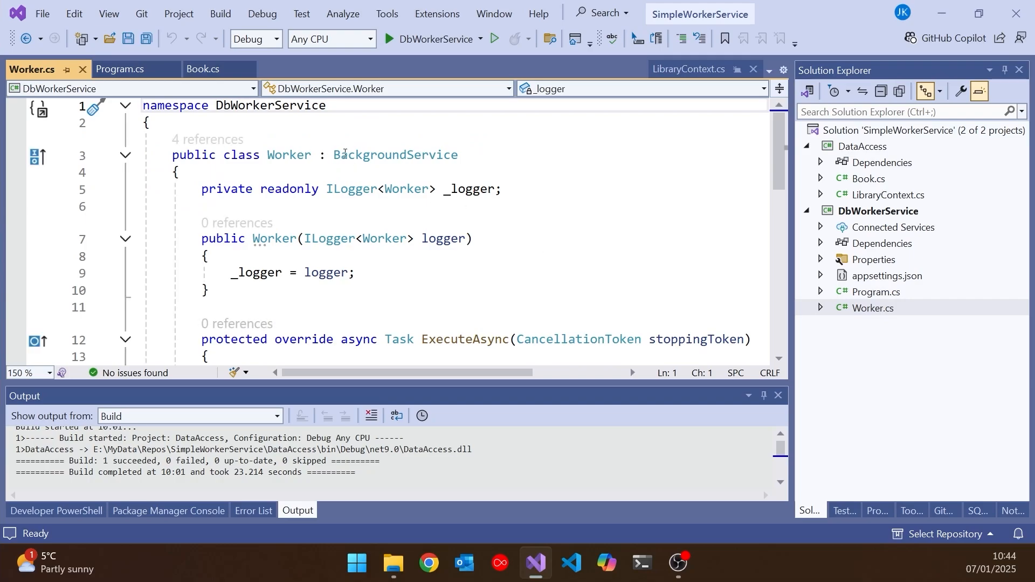
pyautogui.scroll(-3)
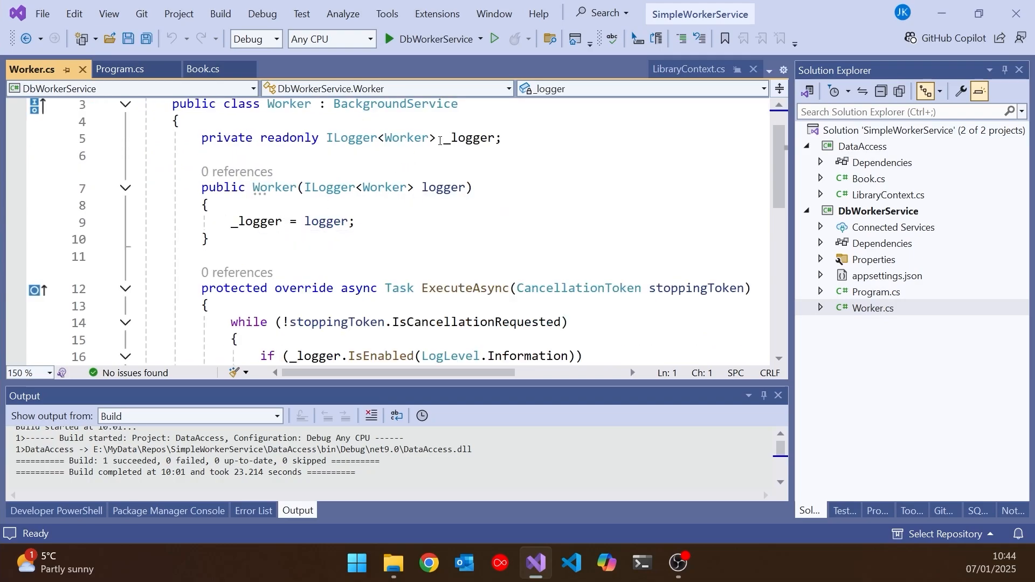
pyautogui.moveTo(412, 218)
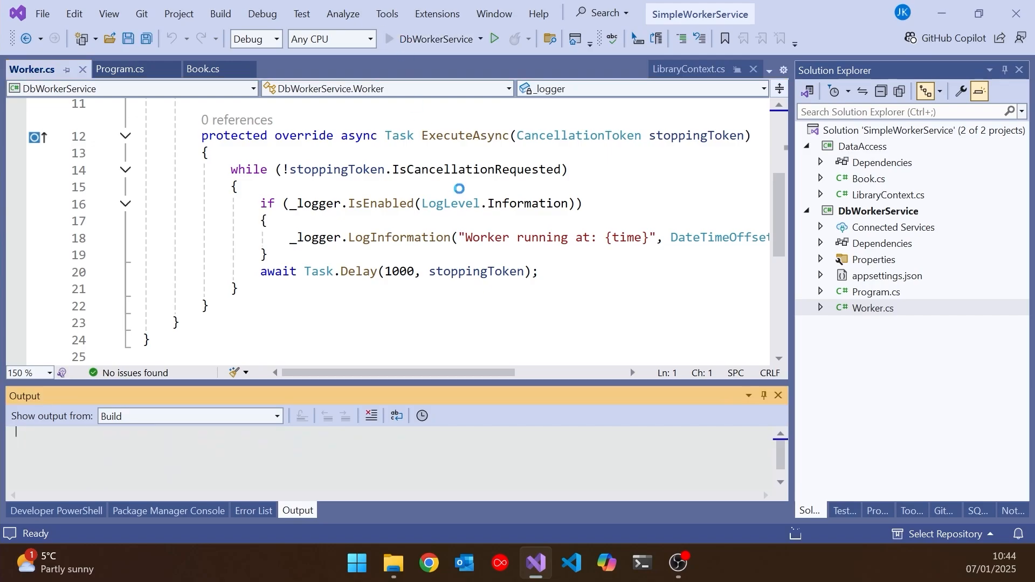
pyautogui.click(494, 38)
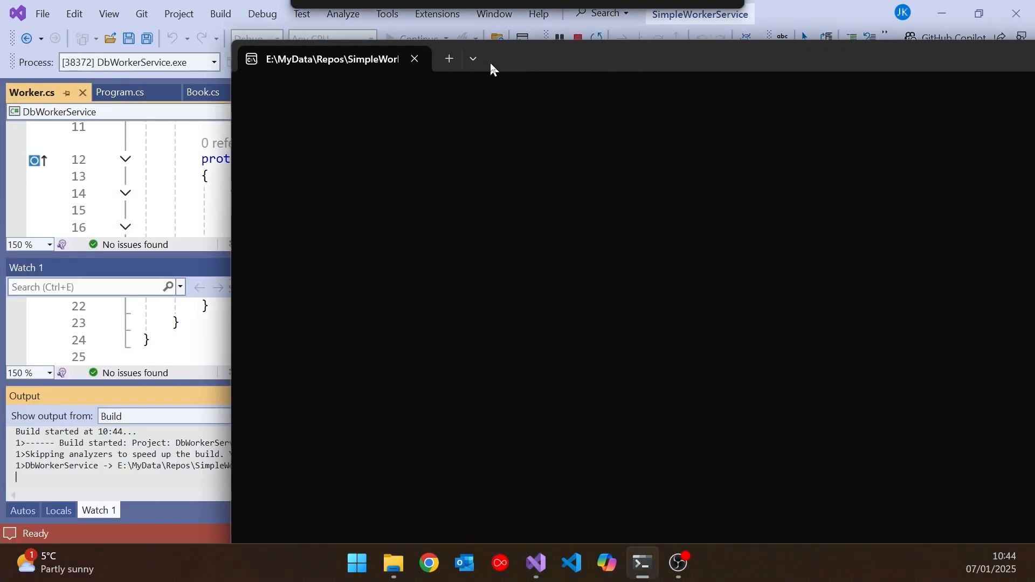